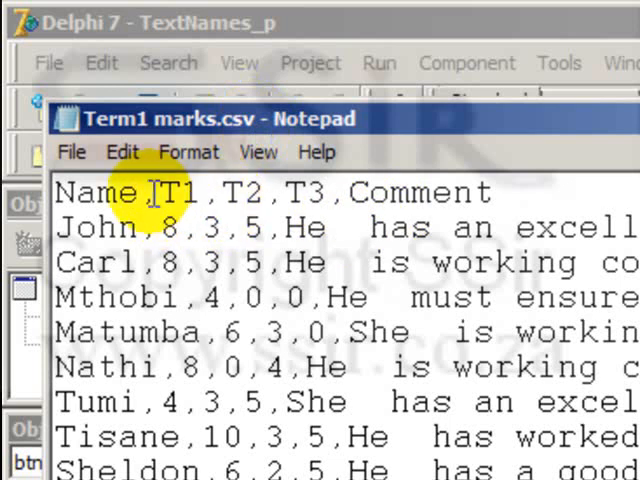
mouse_move(244, 228)
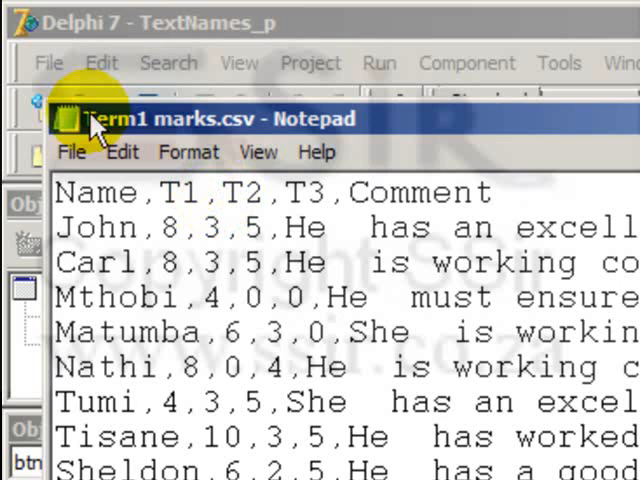
mouse_move(244, 130)
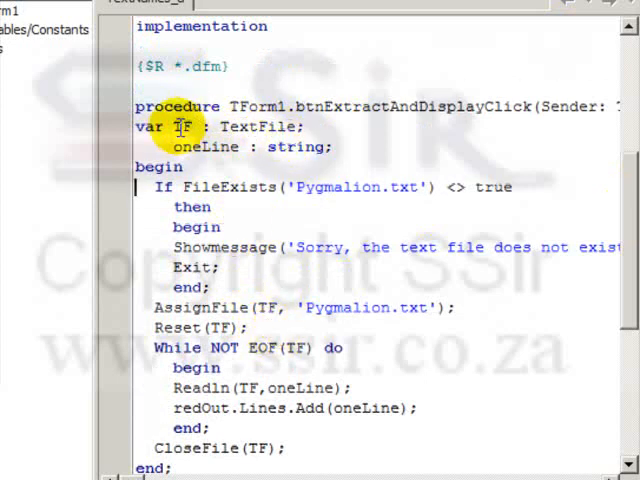
mouse_move(546, 192)
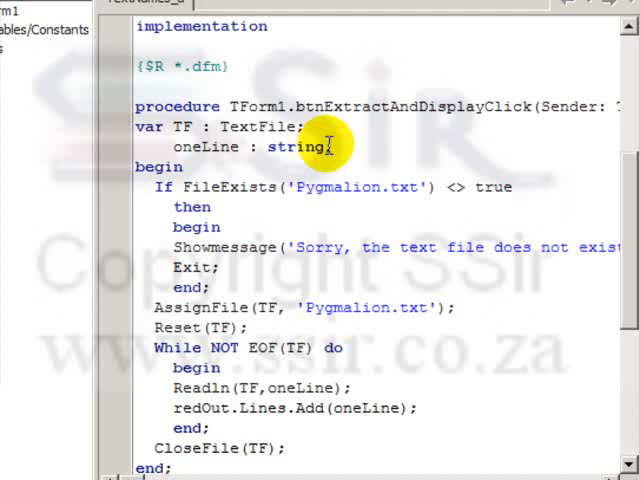
mouse_move(324, 158)
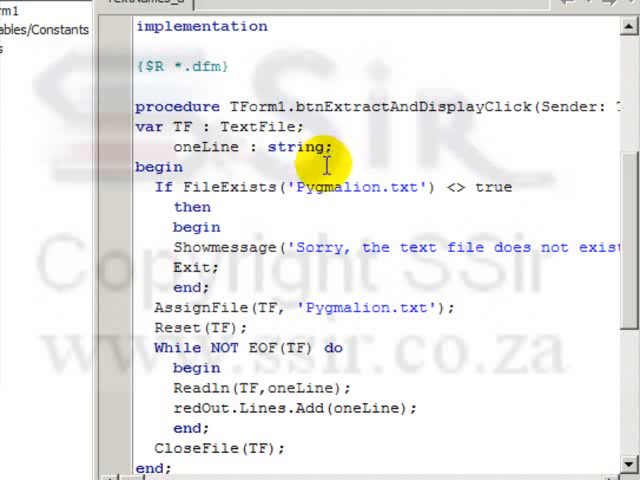
View Term1 marks.csv in Notepad, scrolling through the names, three marks and comments
double_click(336, 188)
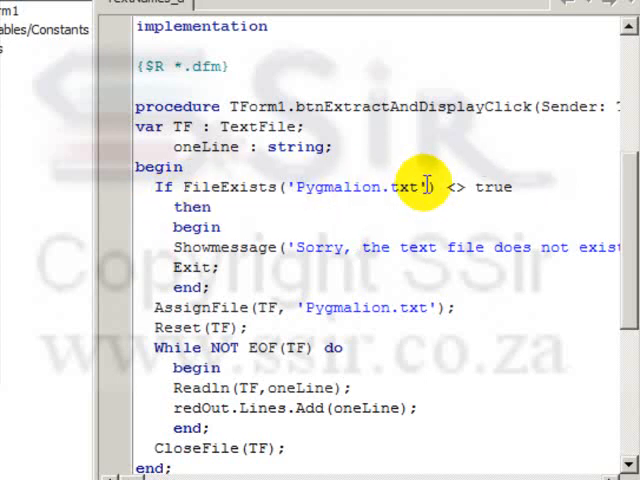
mouse_move(532, 186)
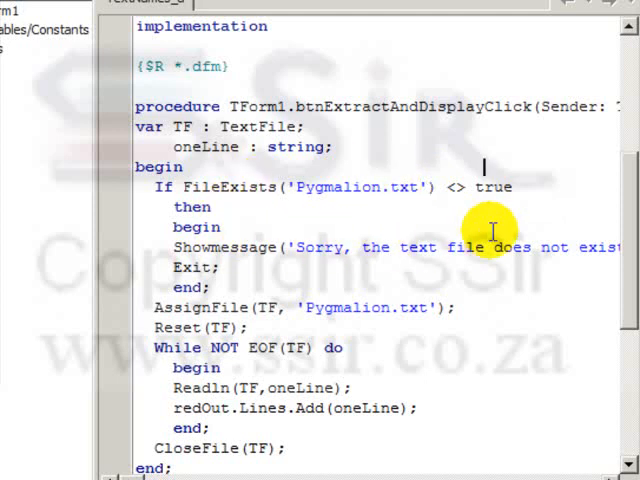
mouse_move(544, 246)
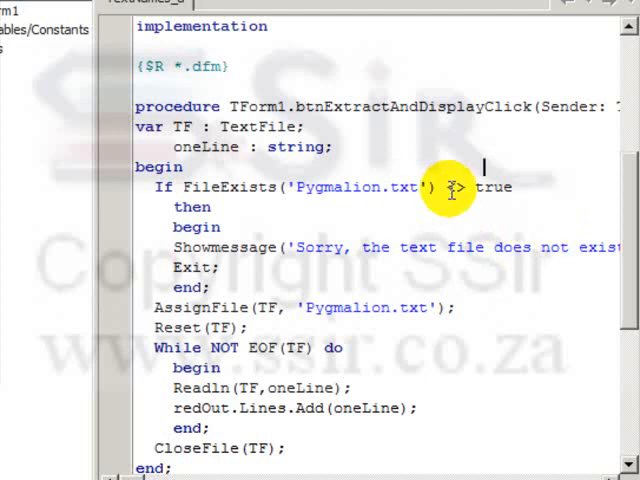
mouse_move(252, 428)
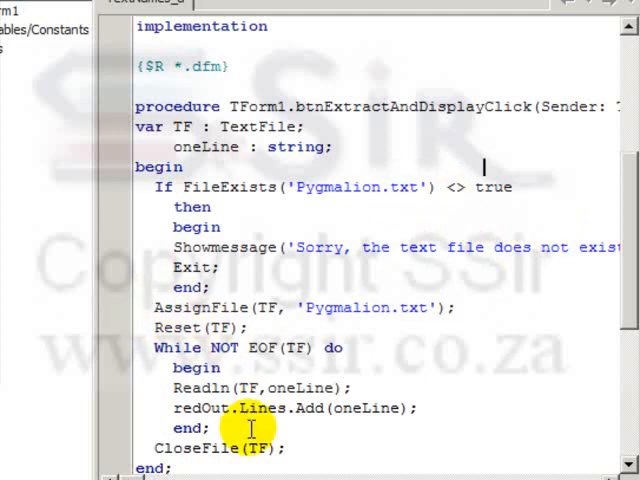
mouse_move(192, 188)
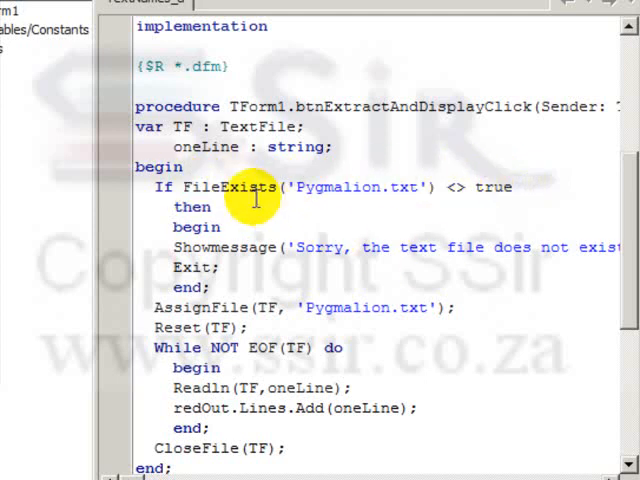
mouse_move(248, 188)
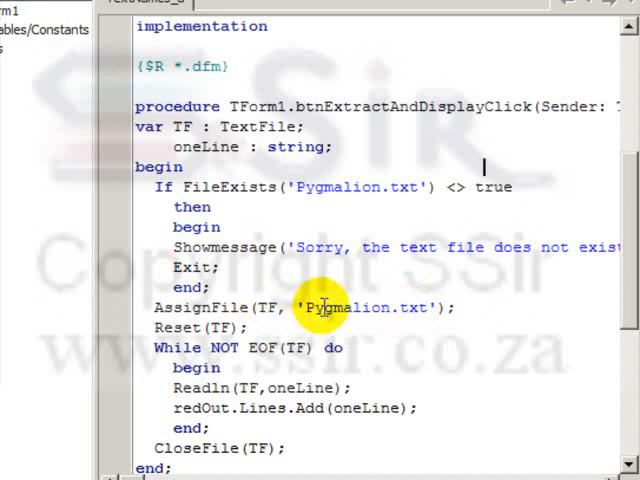
mouse_move(428, 310)
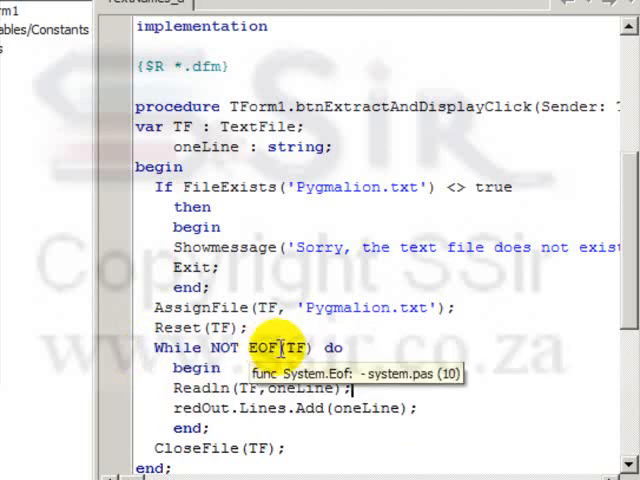
mouse_move(492, 348)
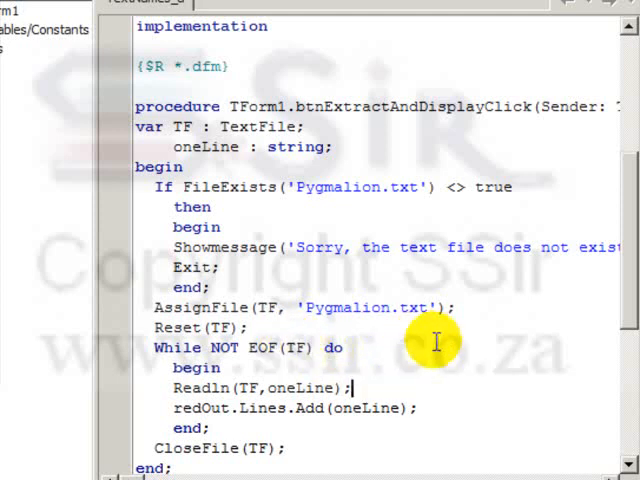
mouse_move(352, 356)
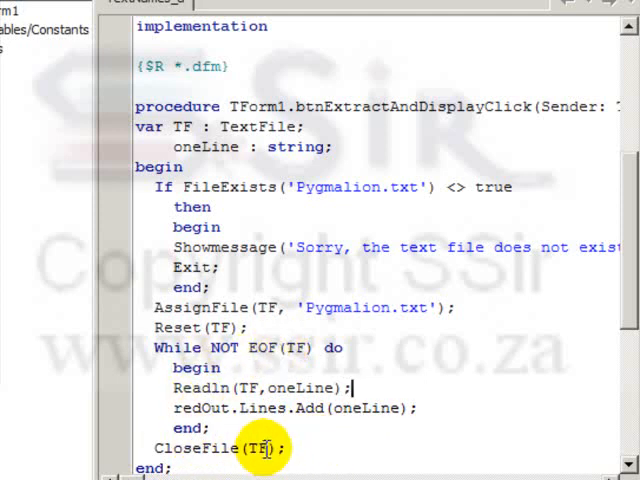
mouse_move(312, 442)
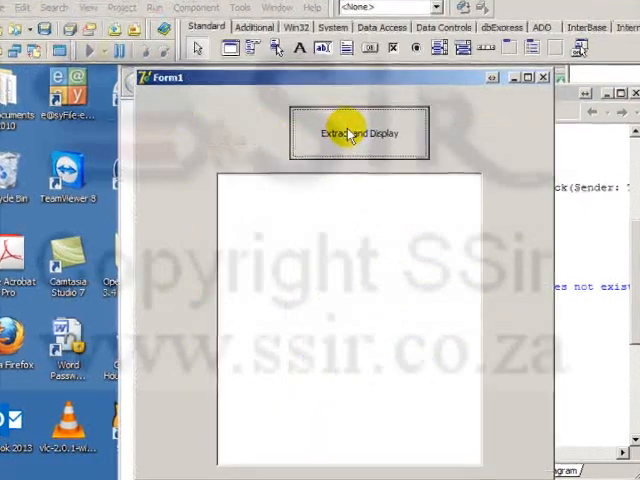
left_click(358, 132)
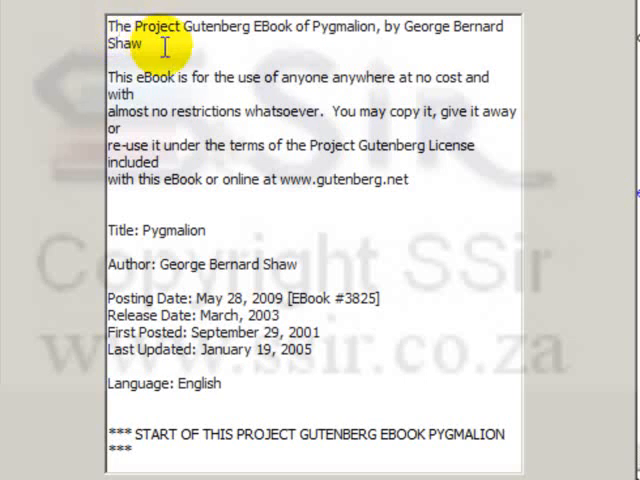
mouse_move(170, 48)
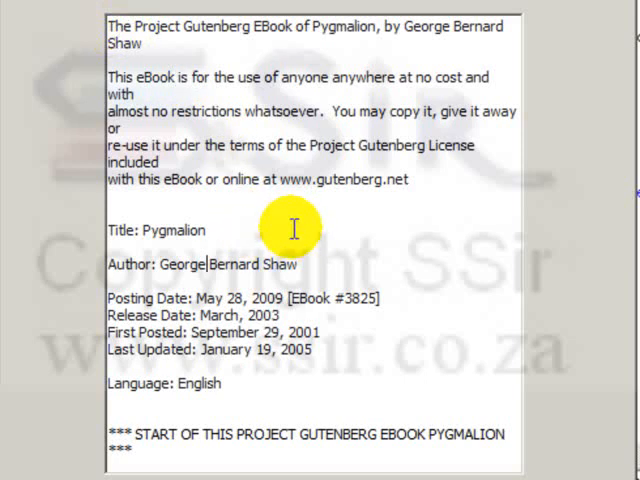
scroll("down", 3)
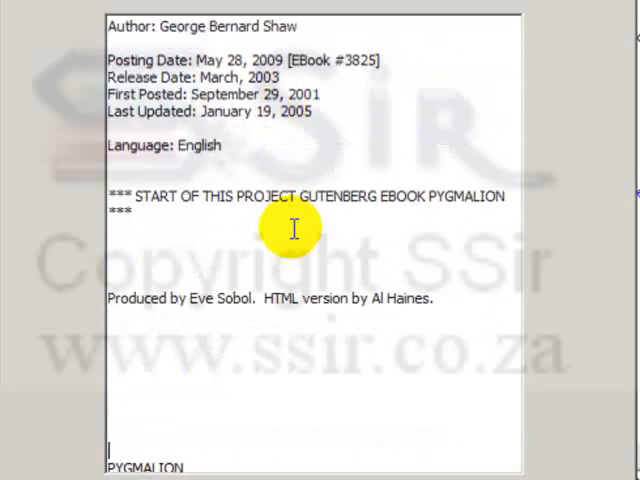
scroll("down", 3)
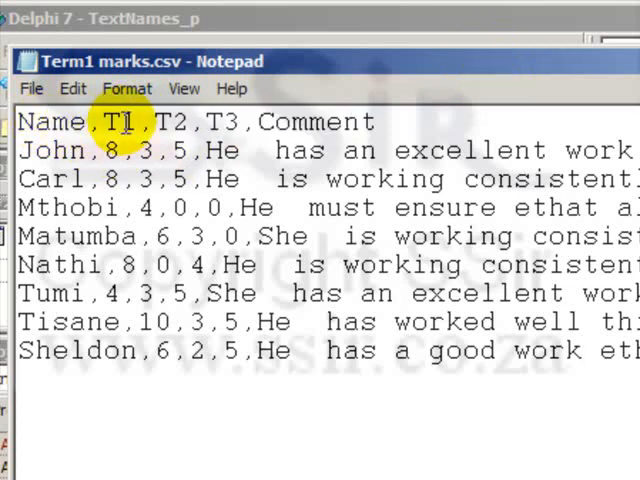
mouse_move(316, 122)
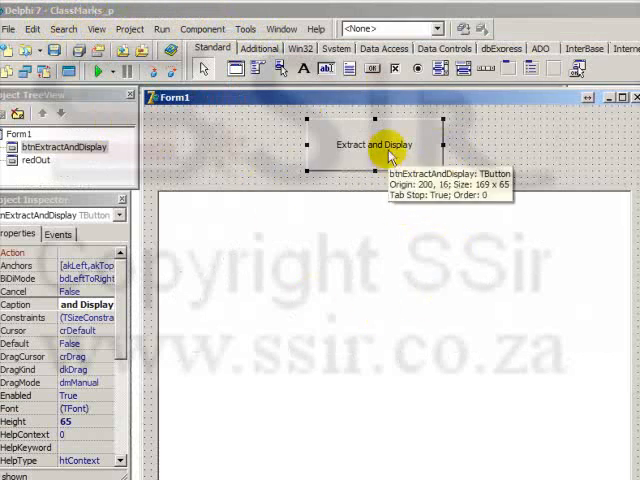
Reach the Extract and Display button's OnClick procedure from Form1
double_click(376, 144)
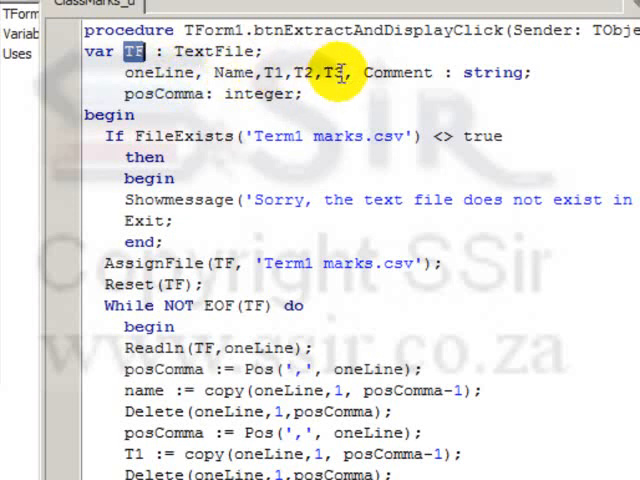
mouse_move(400, 72)
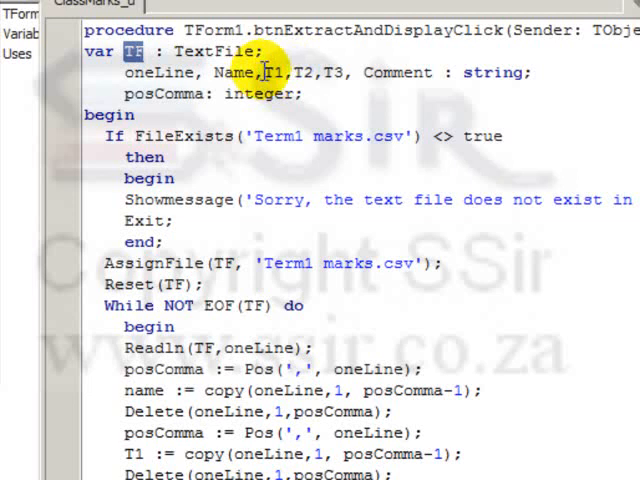
mouse_move(398, 72)
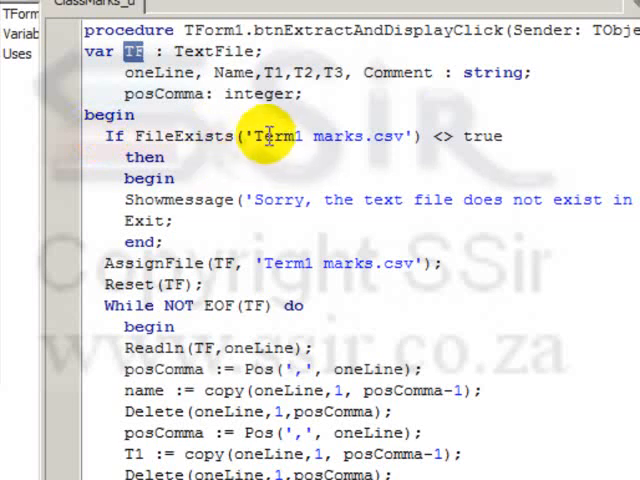
mouse_move(312, 136)
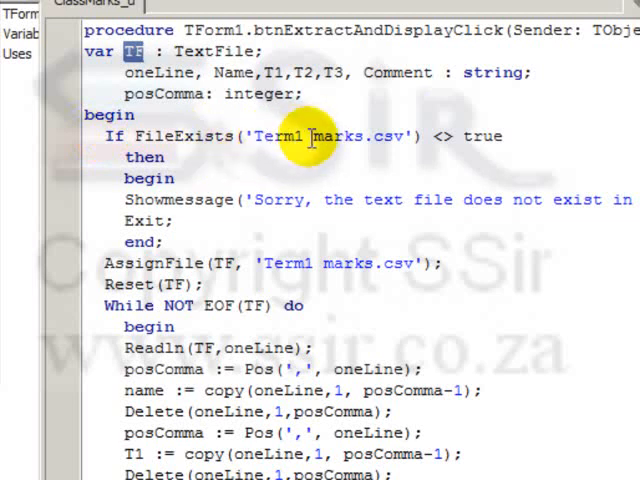
mouse_move(400, 136)
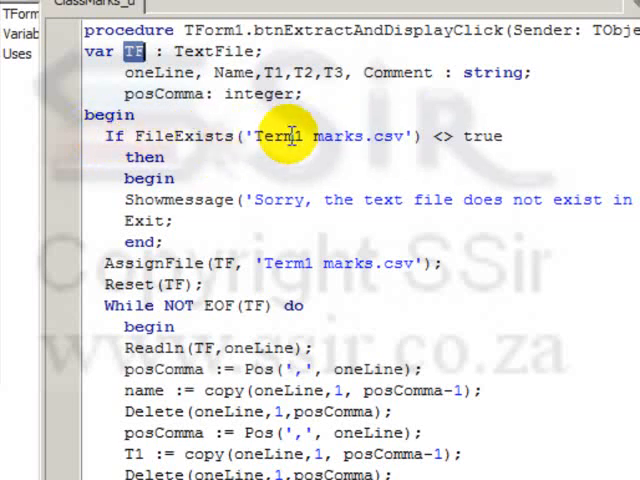
mouse_move(464, 198)
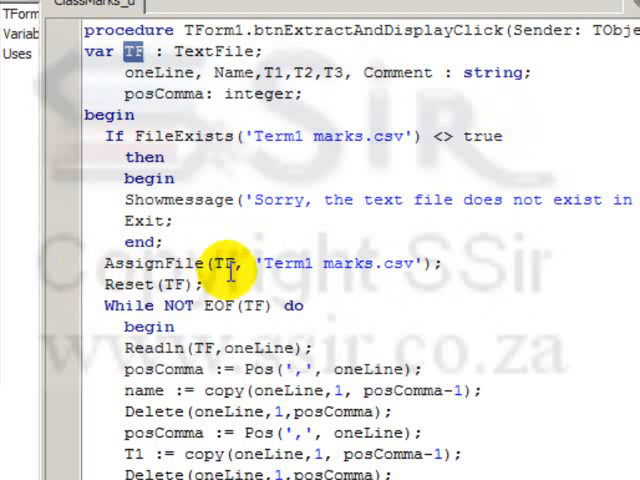
mouse_move(432, 264)
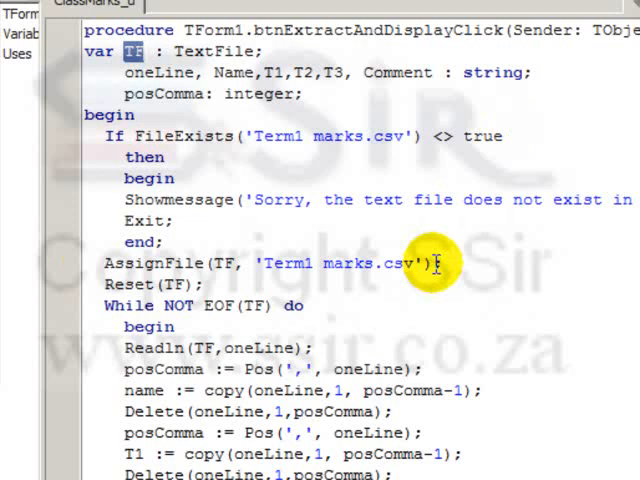
mouse_move(238, 278)
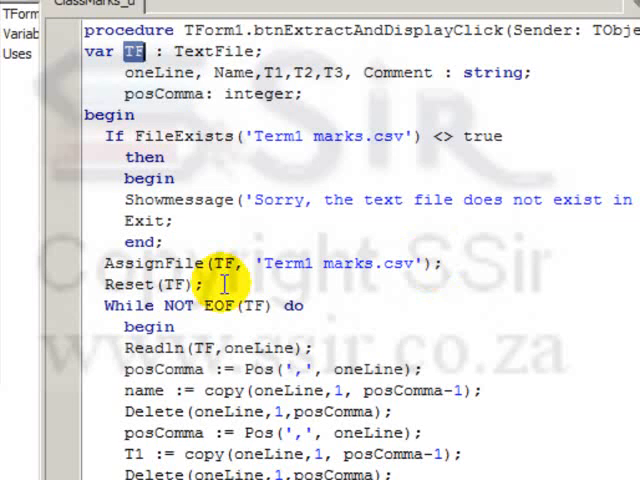
scroll("down", 3)
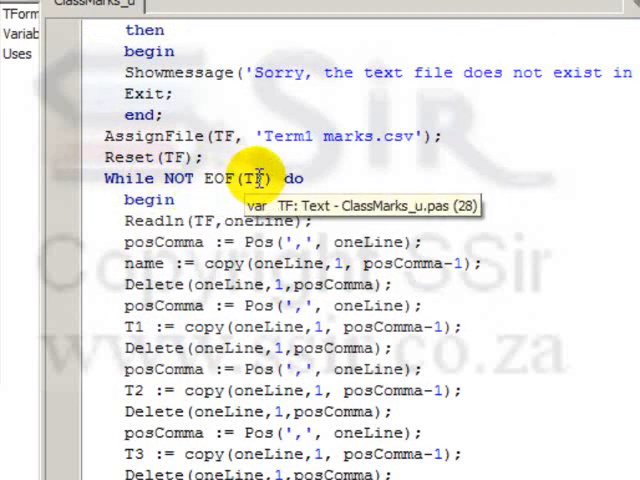
mouse_move(178, 240)
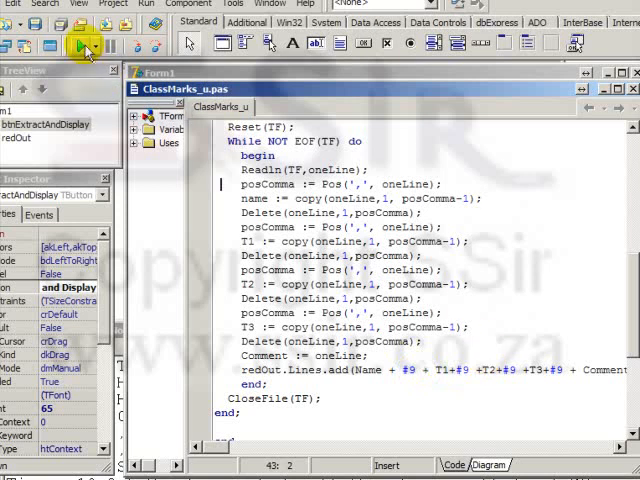
Run the ClassMarks program with F9 to list each learner's name, marks and comment
left_click(62, 48)
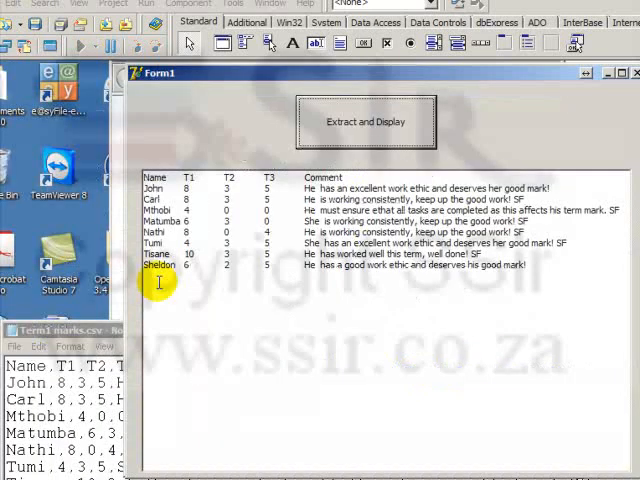